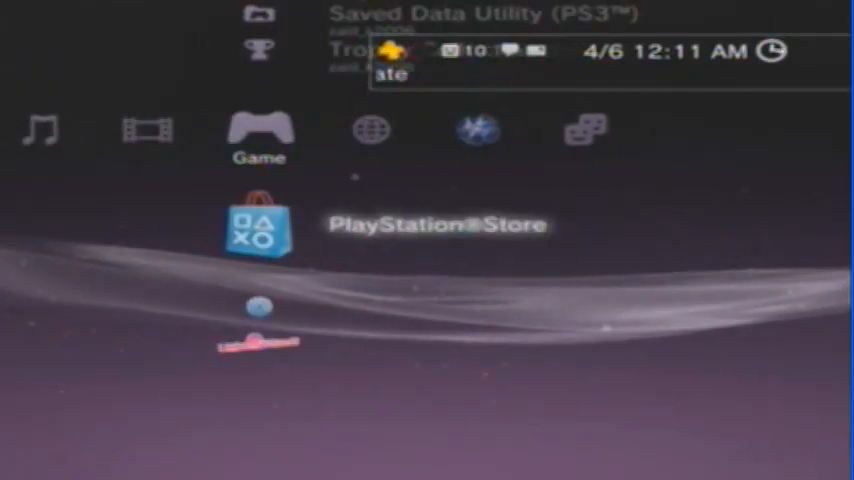
- Scroll the Game column down to PlayStation Network Account Management options
{"action": "scroll", "scroll_direction": "down", "scroll_amount": 3}
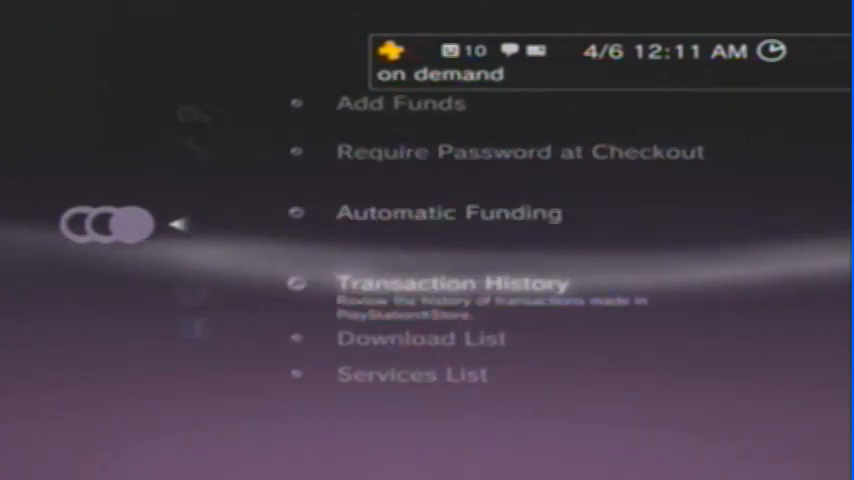
- Enter Services List and view the 'Welcome Back: Free PS3 Game 2' promotion with one remaining
{"action": "left_click", "coordinate": [402, 372]}
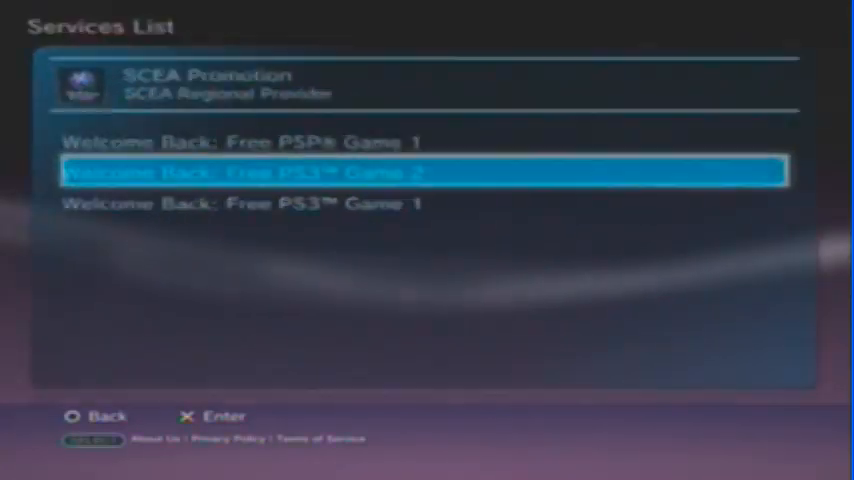
{"action": "key", "text": "down"}
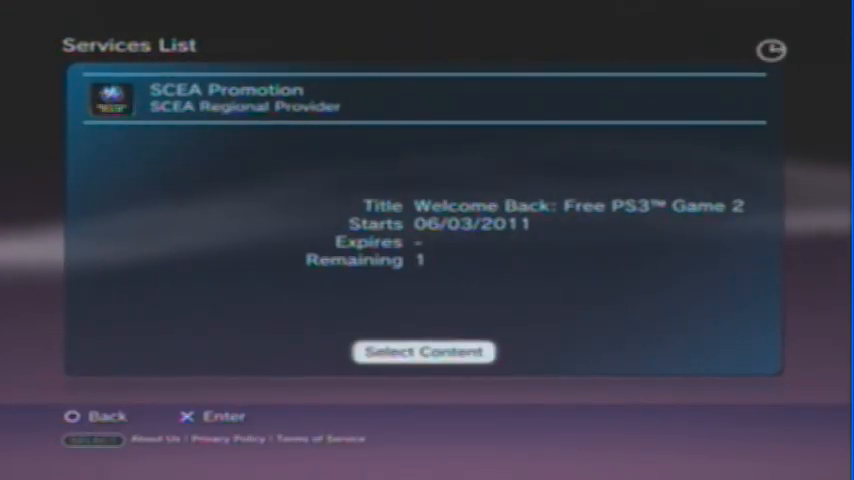
- Go to the promotion's free-game grid in PlayStation Store and choose Dead Nation (Full Game)
{"action": "left_click", "coordinate": [422, 352]}
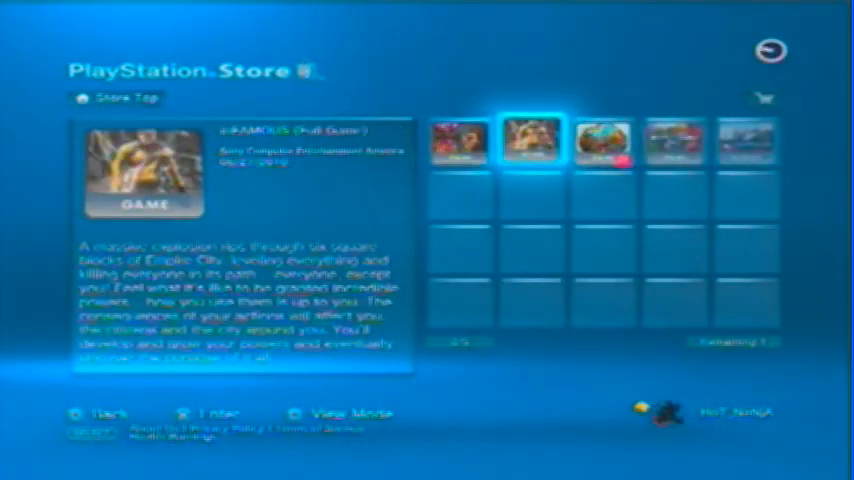
{"action": "left_click", "coordinate": [526, 140]}
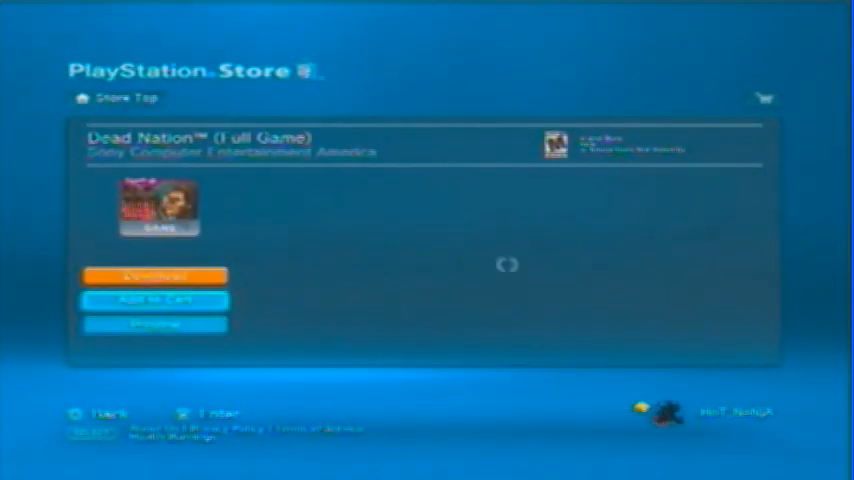